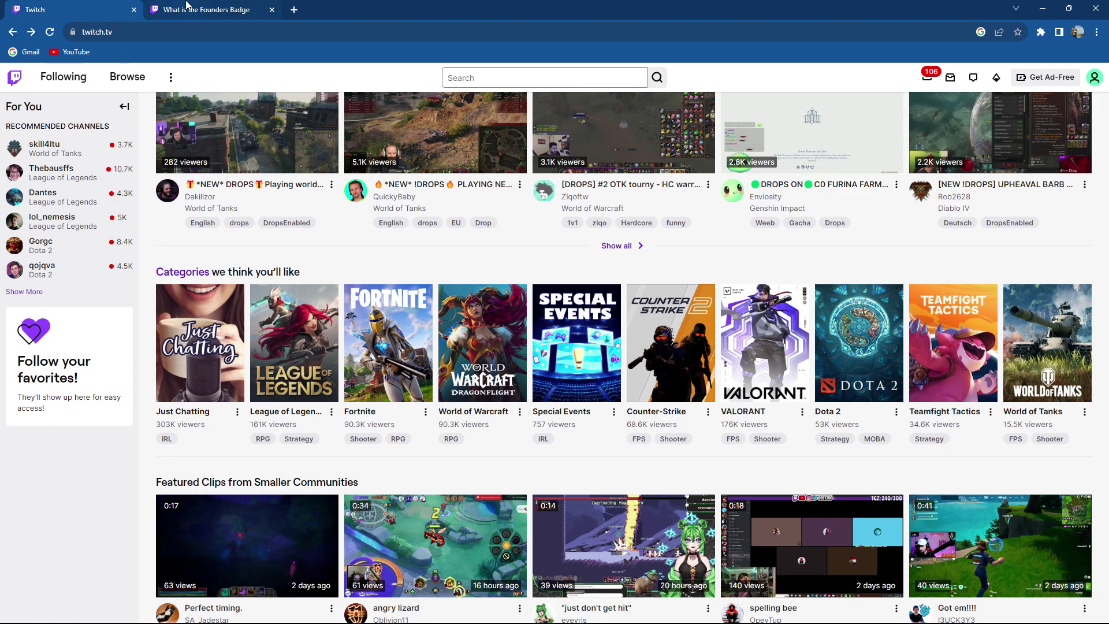
Step: Switch to the 'What is the Founders Badge' help article tab
left_click(216, 10)
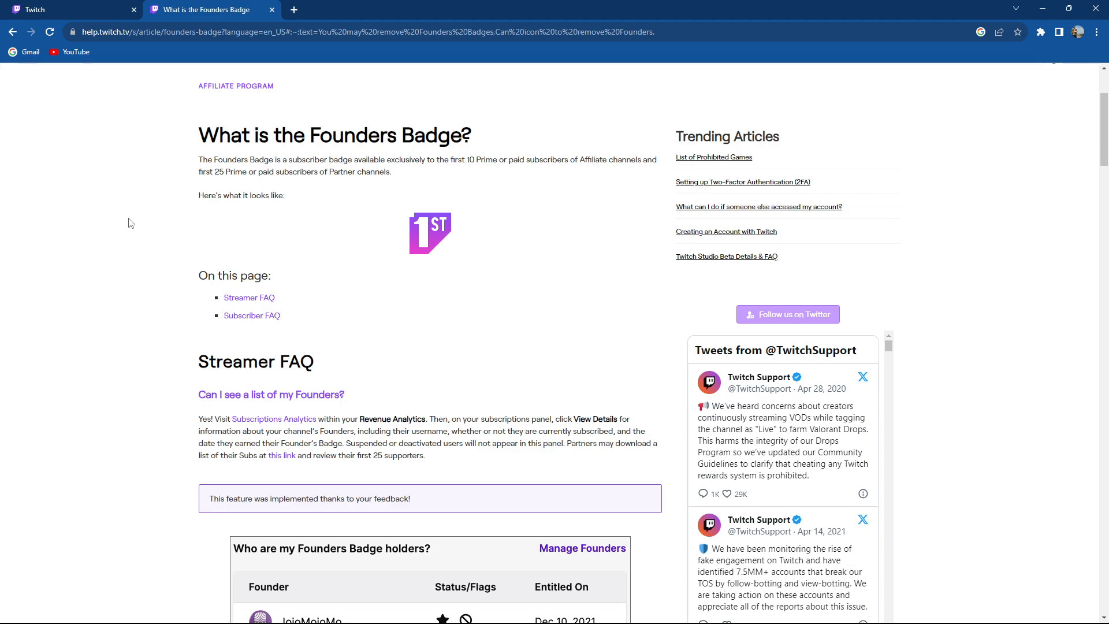
mouse_move(123, 222)
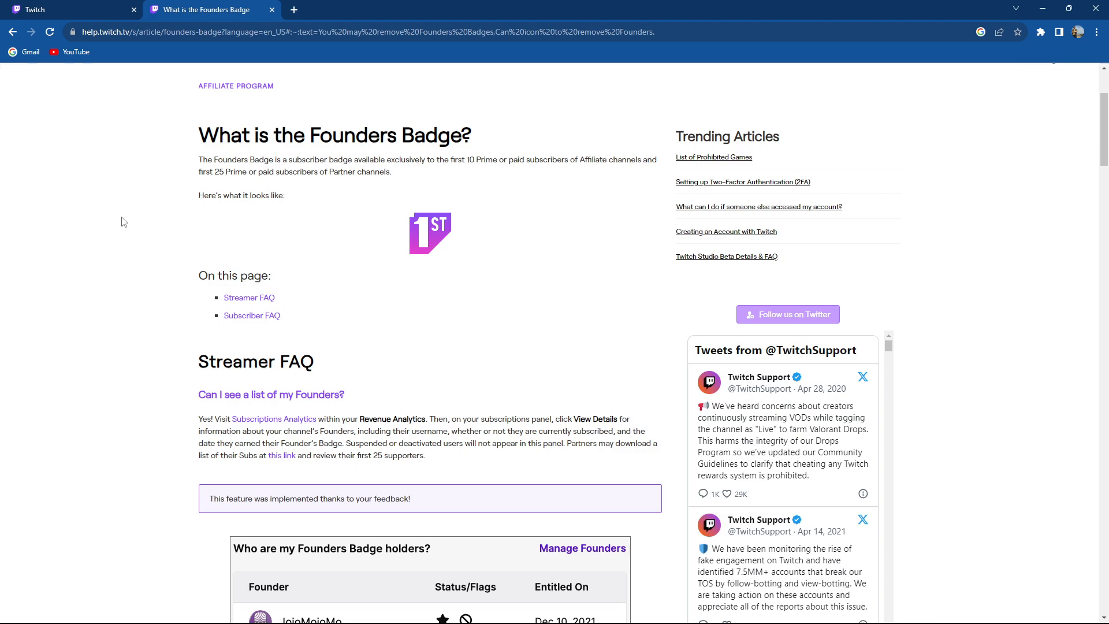
mouse_move(134, 213)
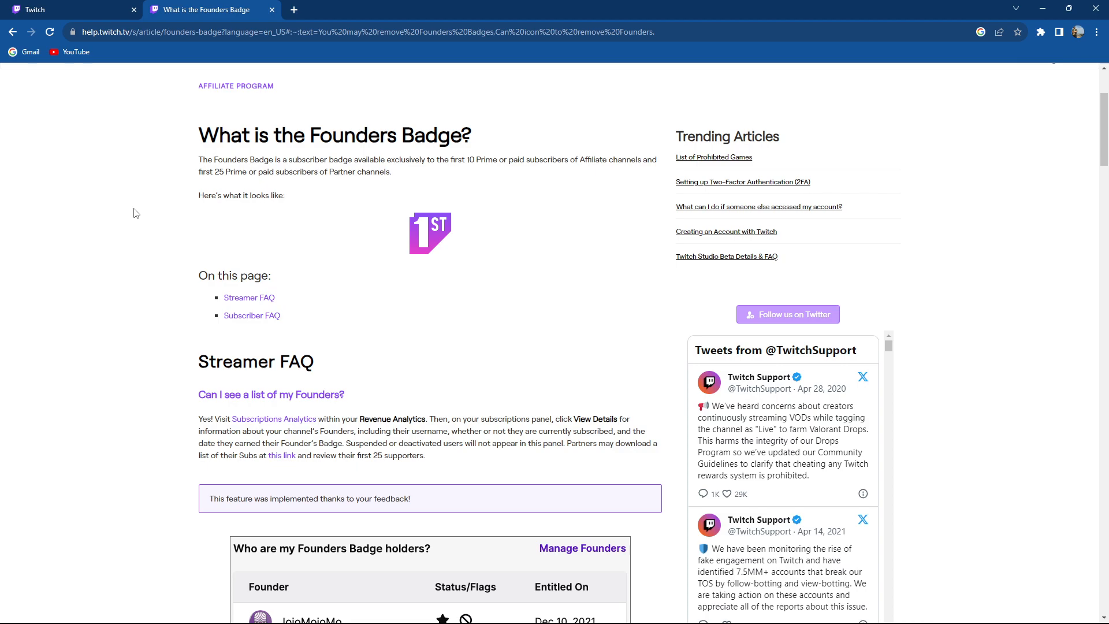
mouse_move(150, 212)
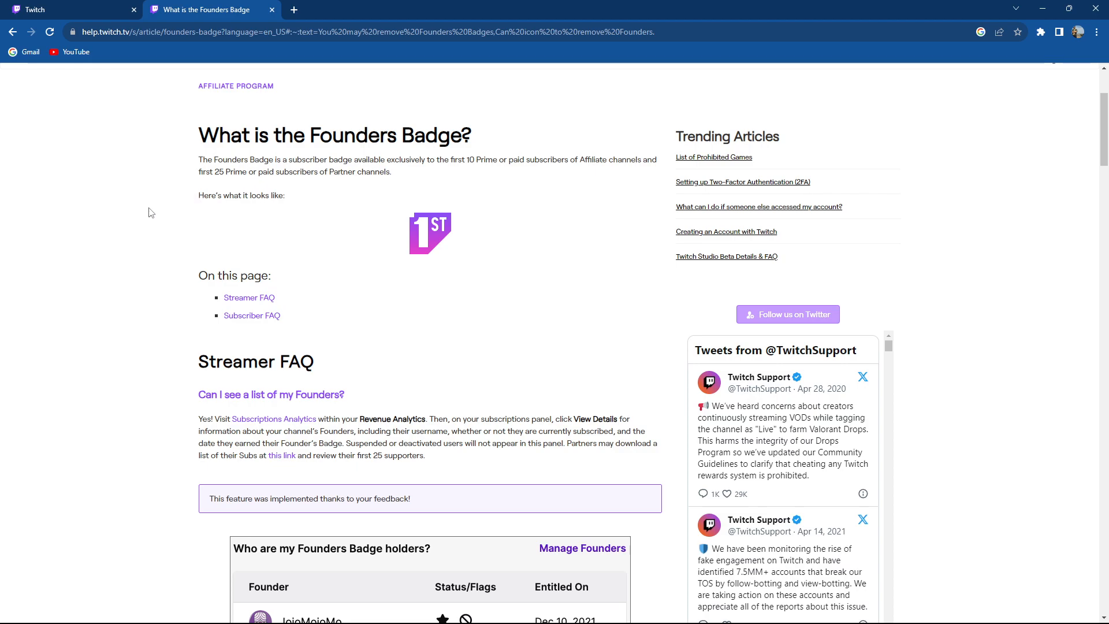
mouse_move(119, 298)
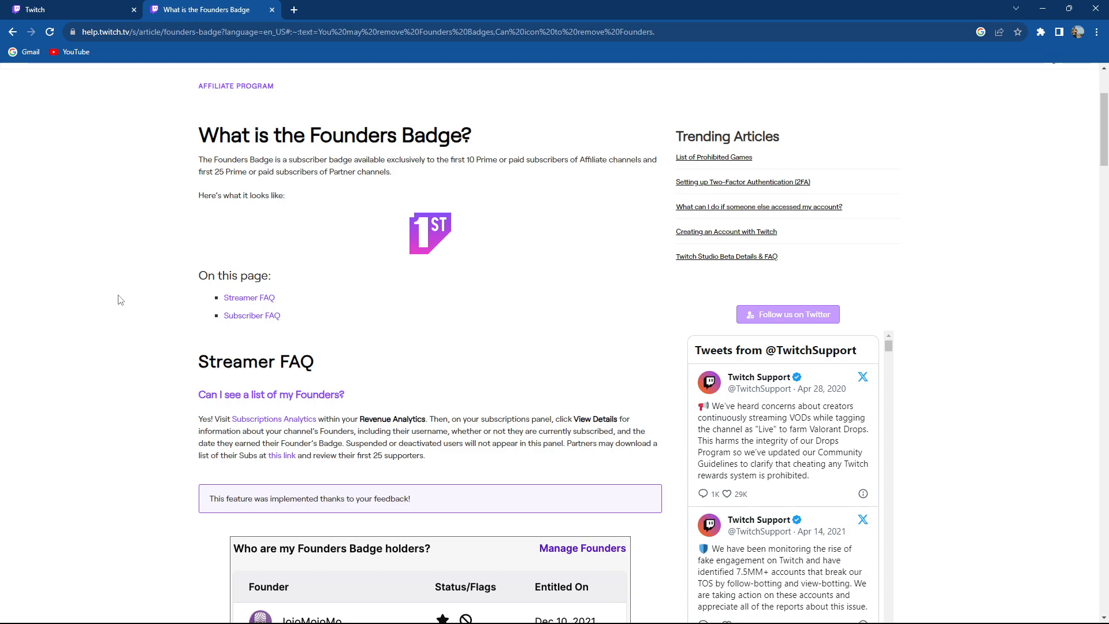
mouse_move(193, 423)
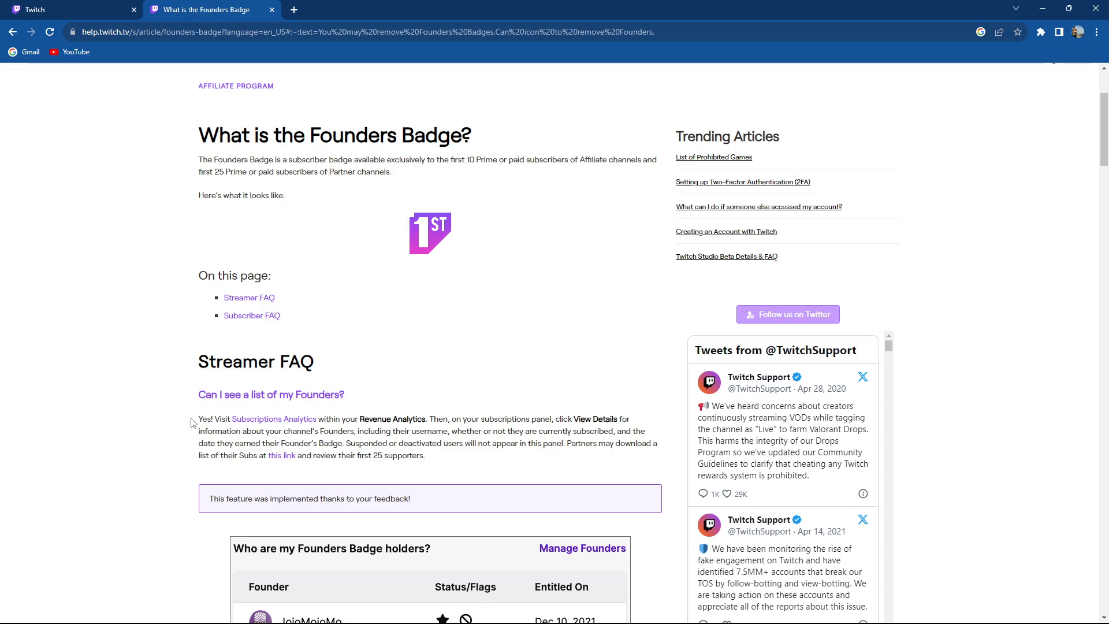
Step: Scroll to the 'Can I remove Founders Badge recipients?' section with the holders table
scroll("down", 3)
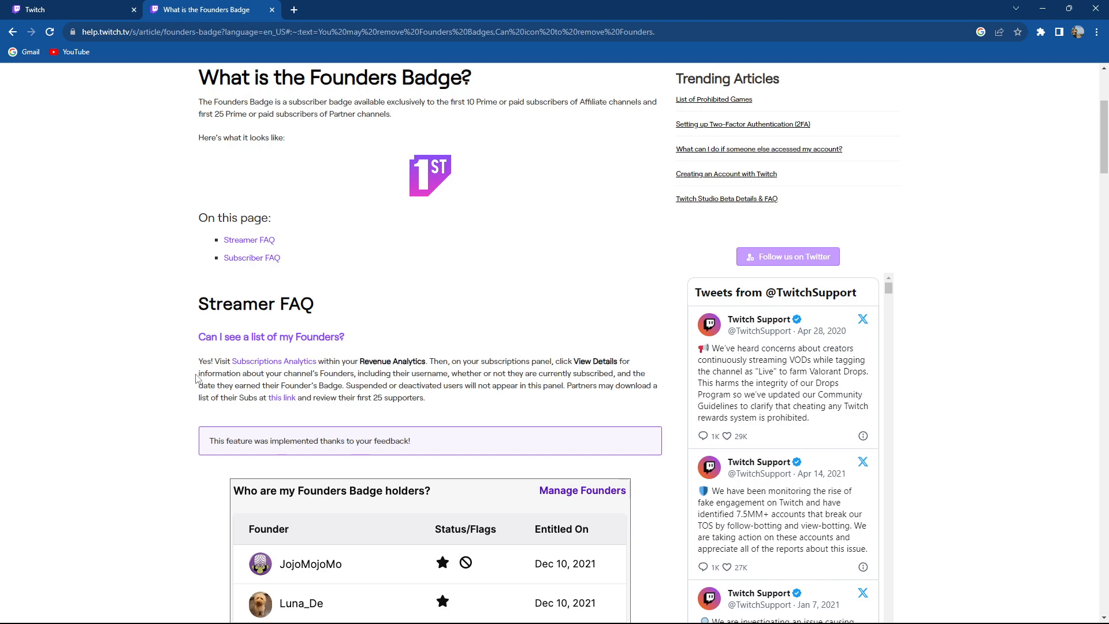
scroll("down", 3)
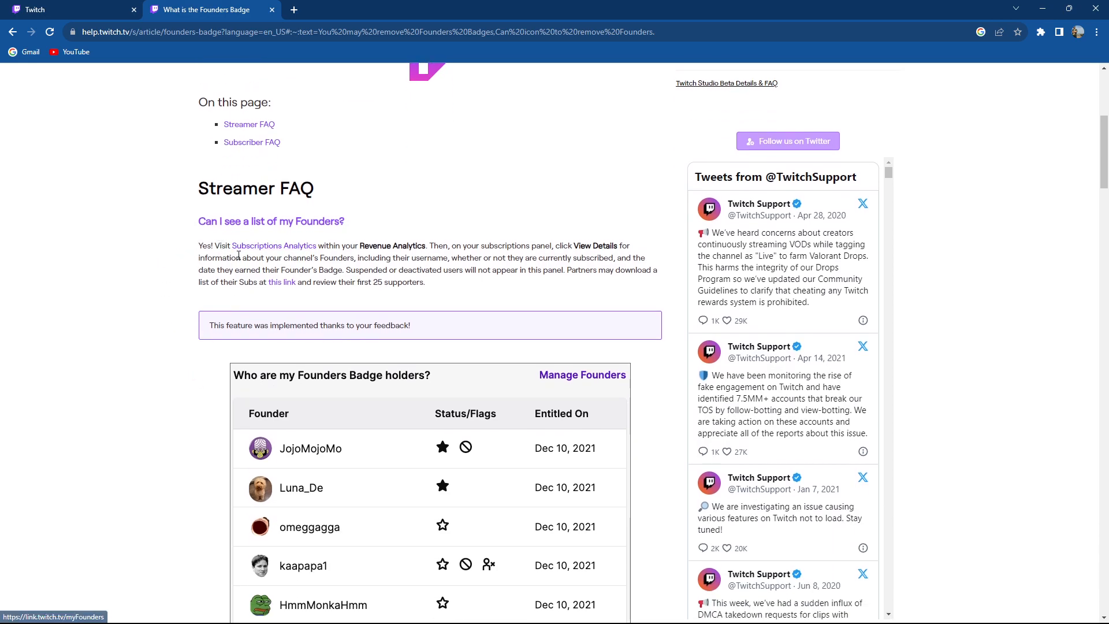
mouse_move(163, 258)
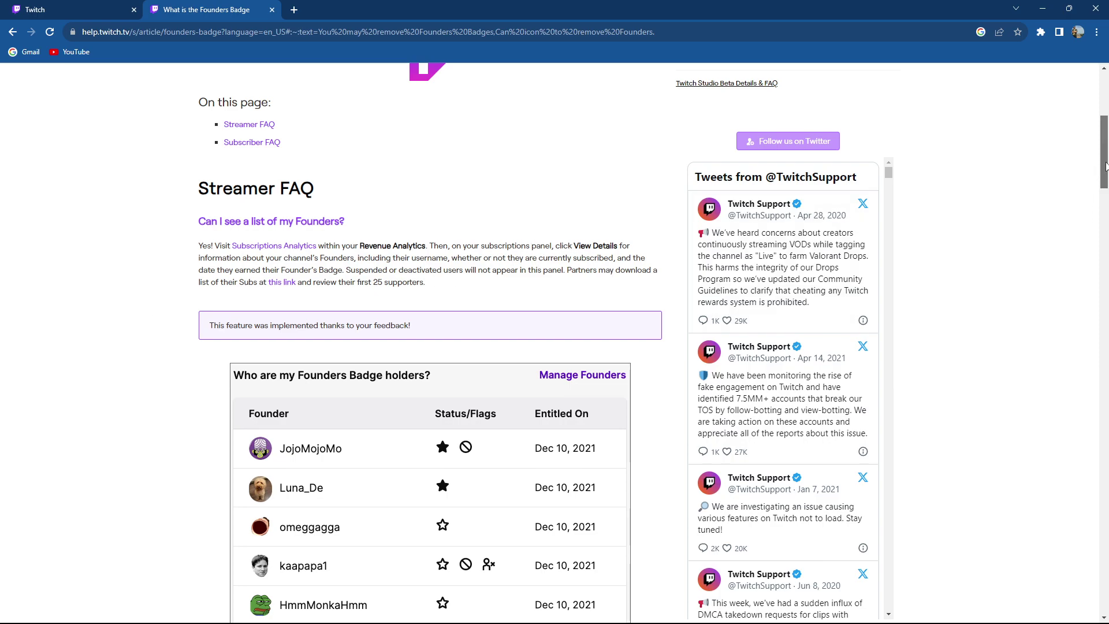
scroll("down", 3)
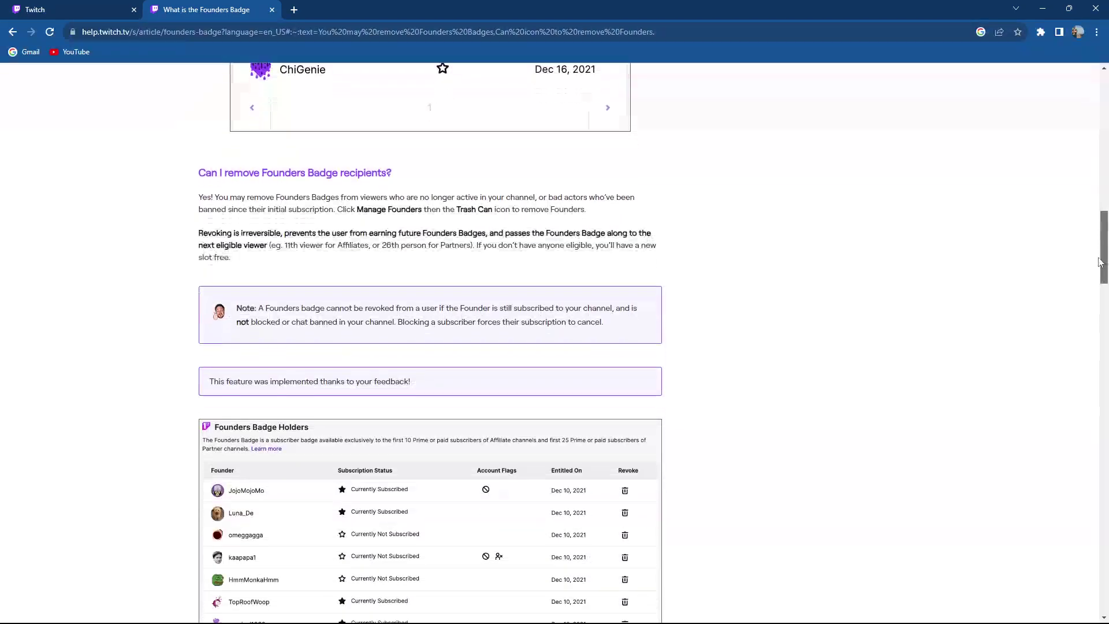
scroll("down", 3)
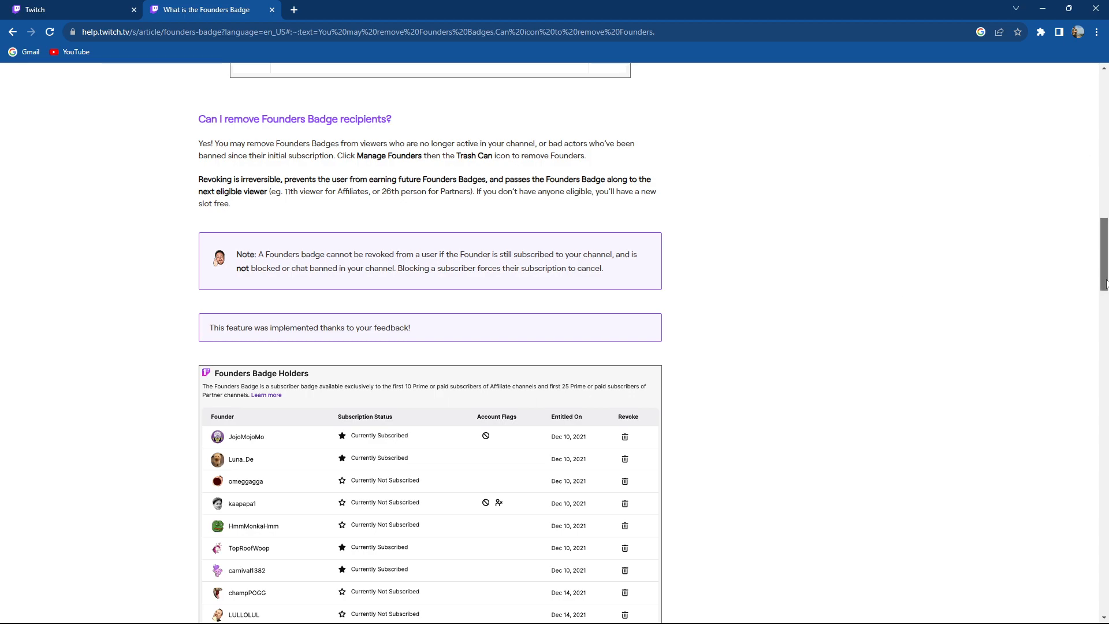
Step: Bring the full Founders Badge Holders table and ChiGenie Reassign confirmation dialog into view
left_click(625, 385)
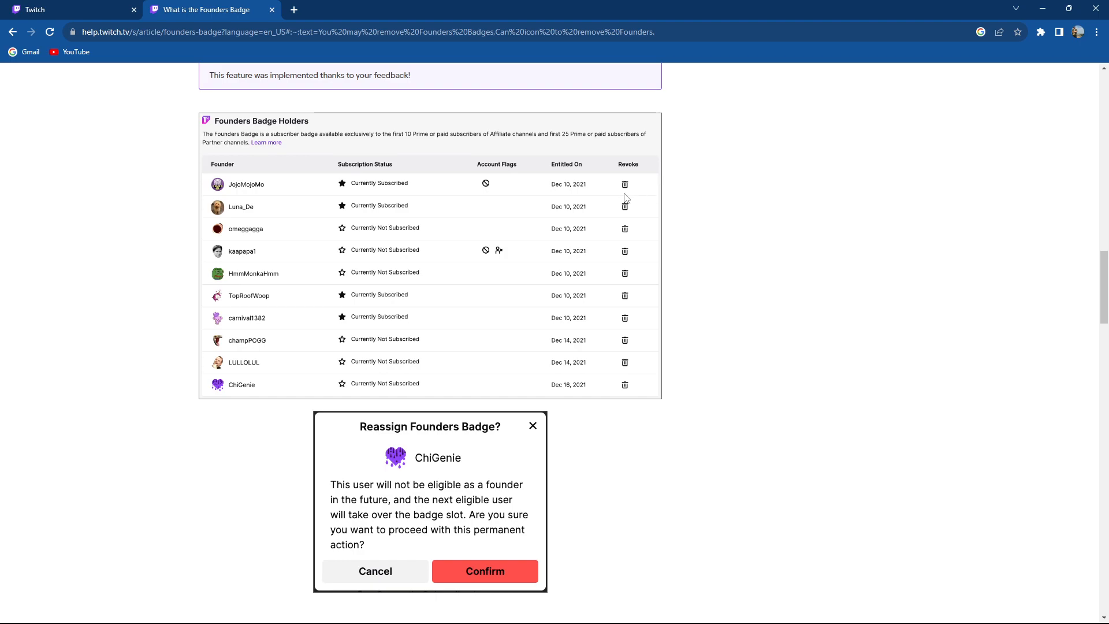
mouse_move(628, 187)
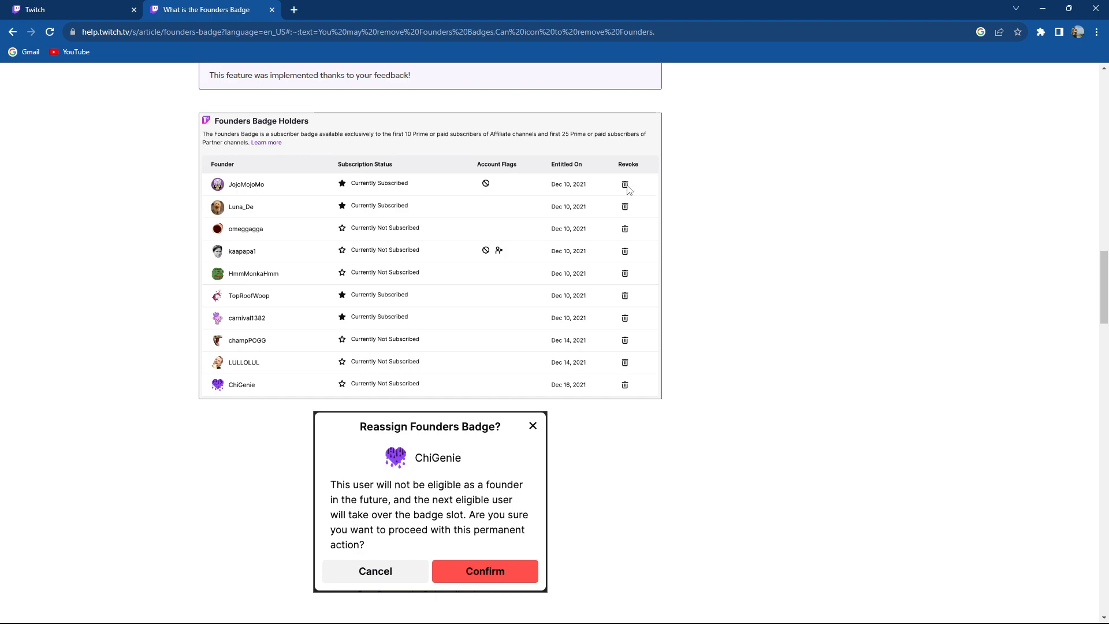
mouse_move(626, 194)
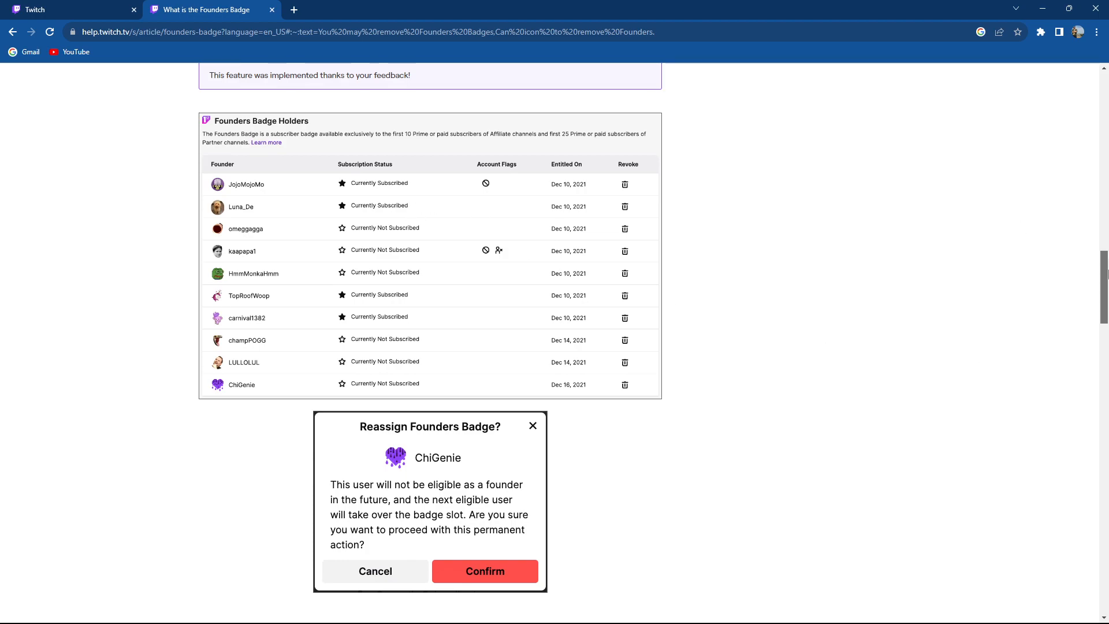
Step: Read through the remaining FAQ, then return to the Twitch home page tab
scroll("down", 3)
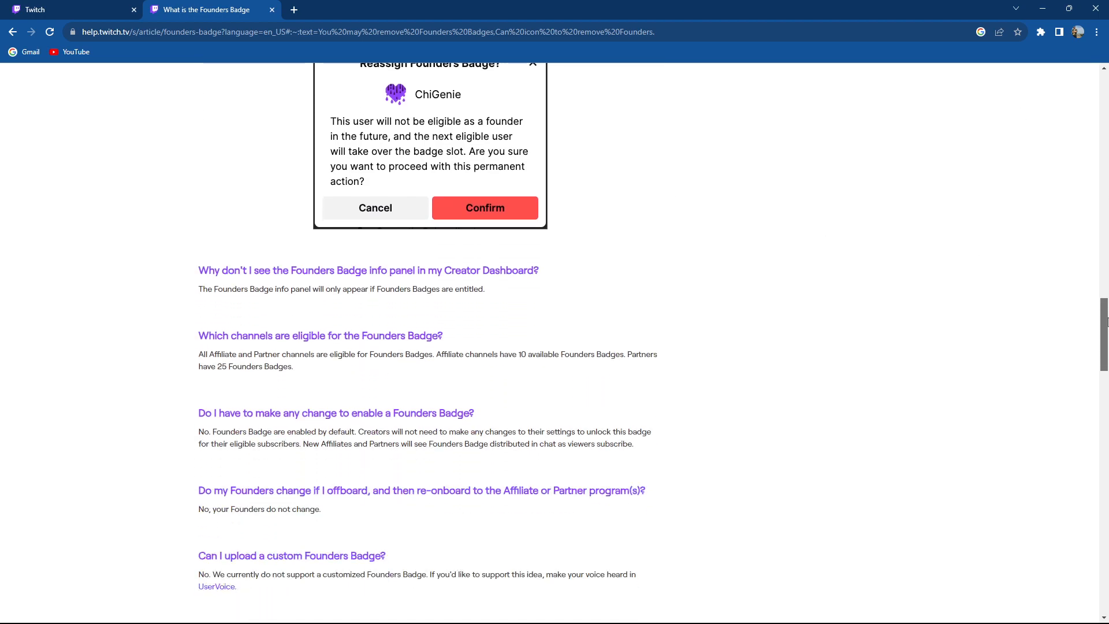
scroll("down", 3)
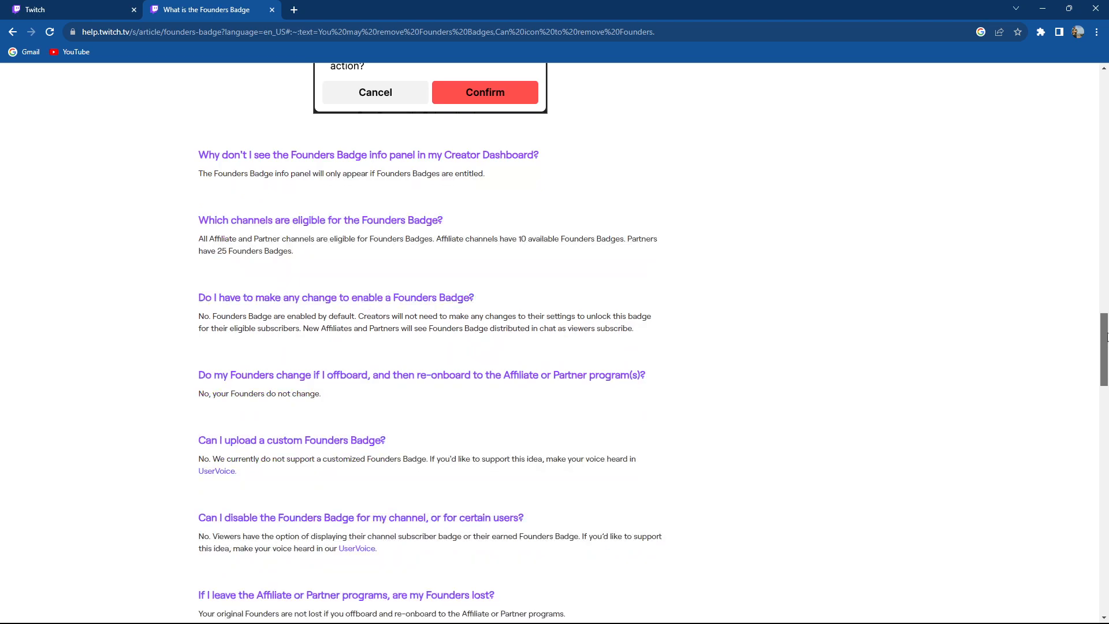
scroll("down", 3)
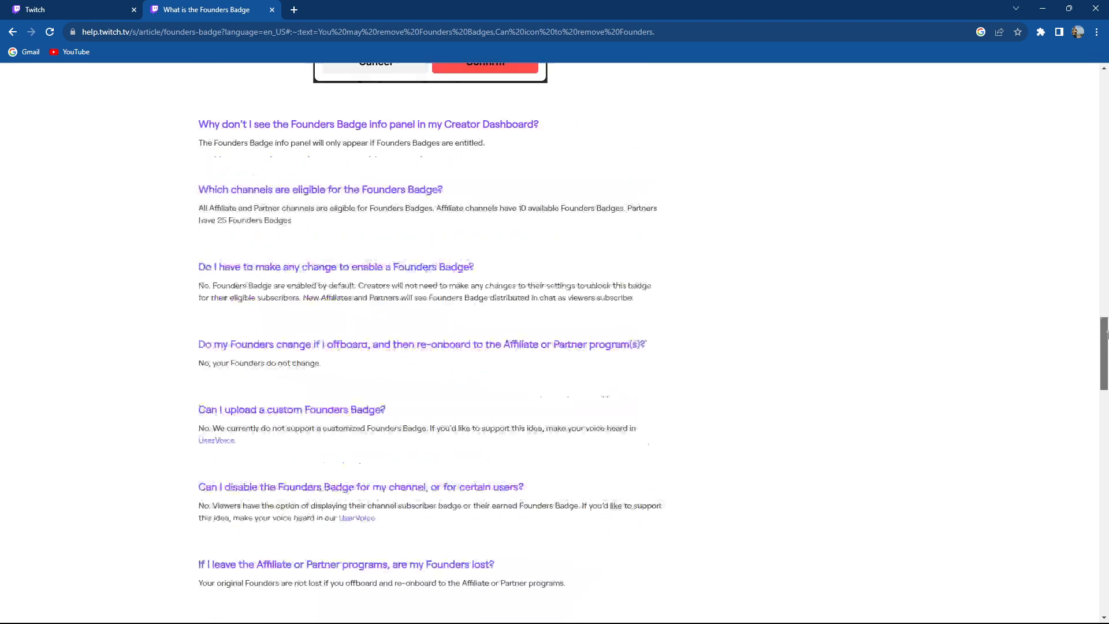
scroll("up", 3)
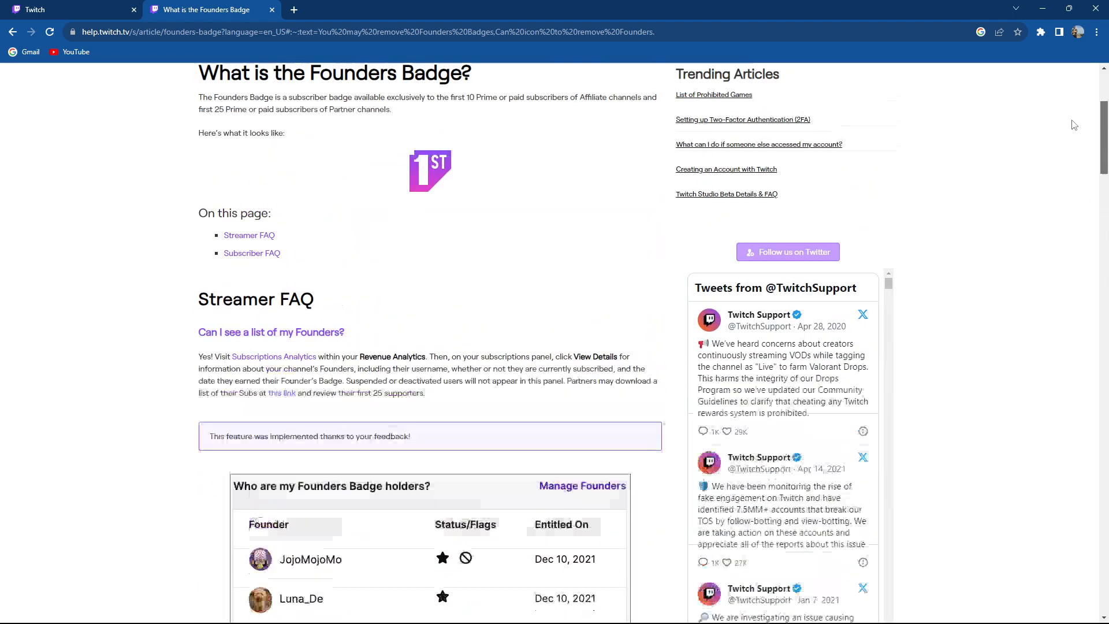
left_click(69, 9)
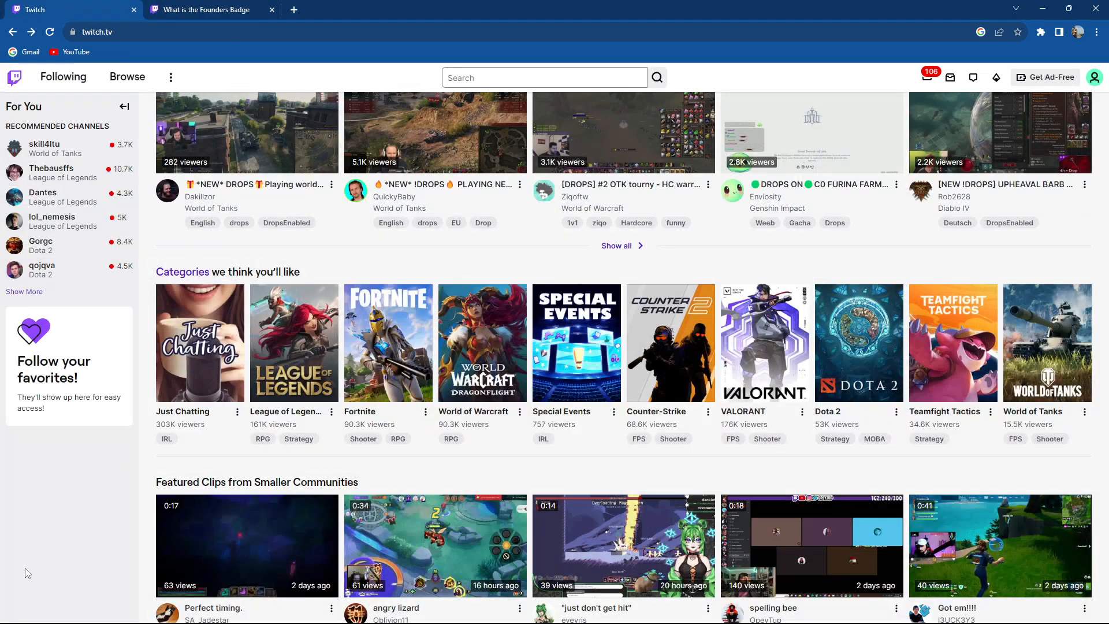